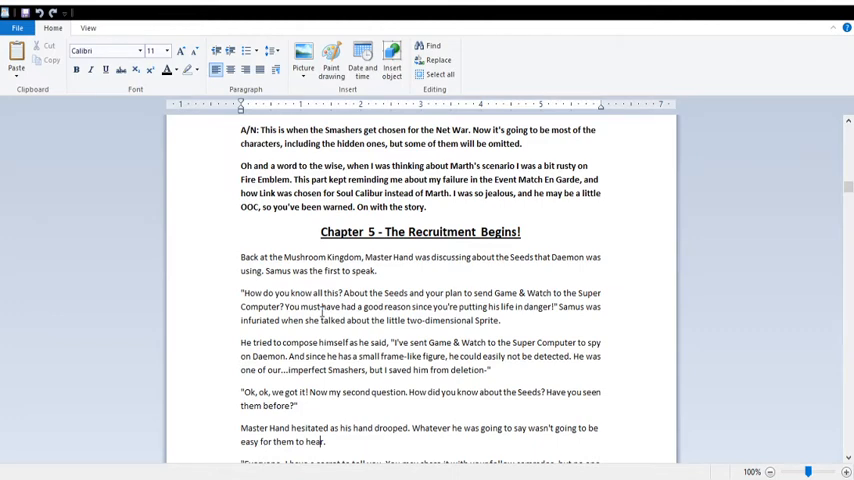
scroll("down", 3)
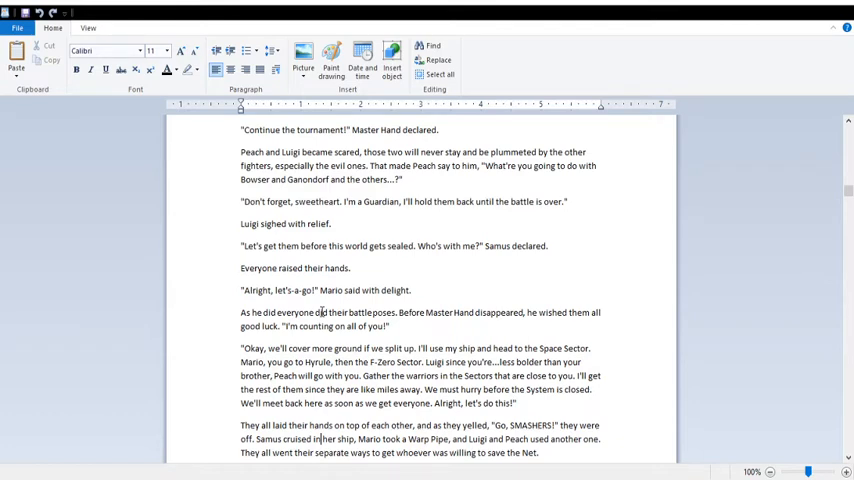
scroll("down", 3)
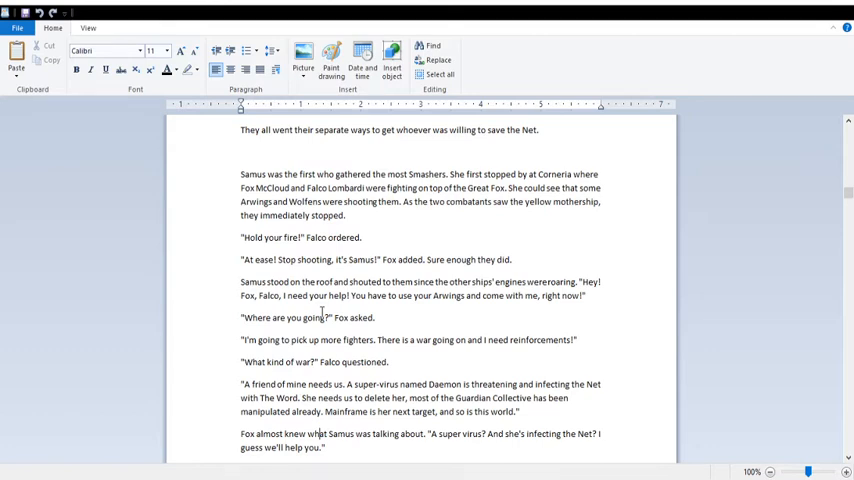
scroll("down", 3)
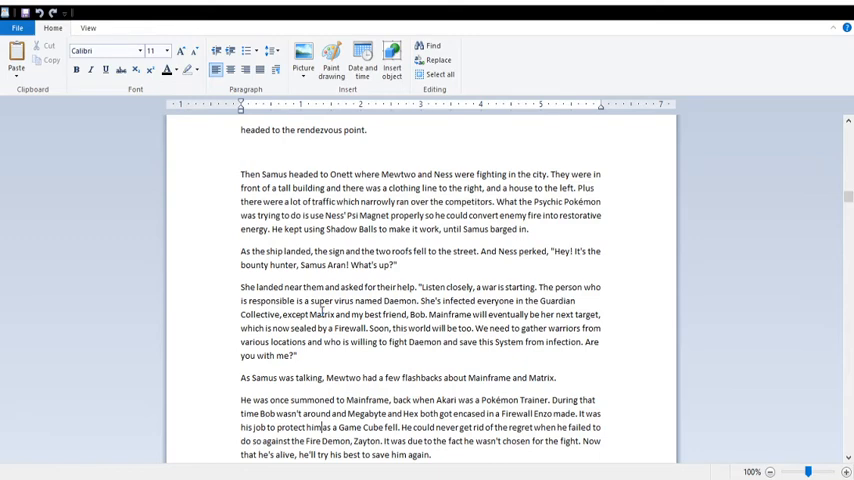
scroll("down", 3)
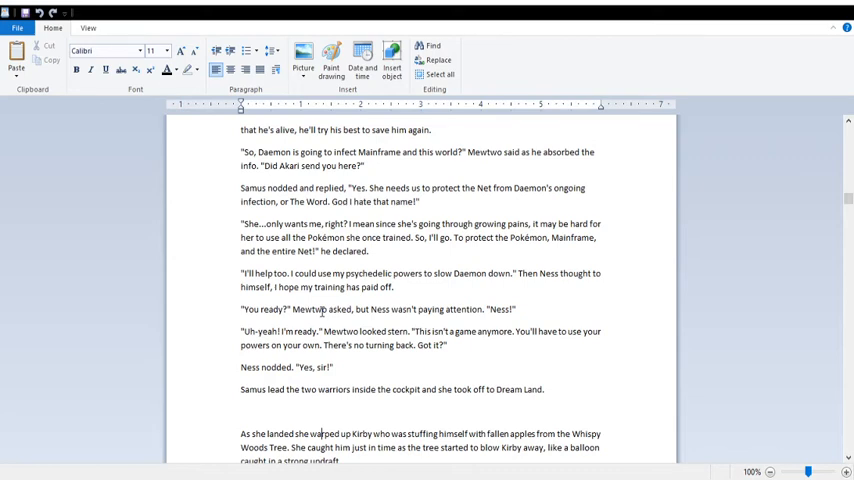
scroll("down", 3)
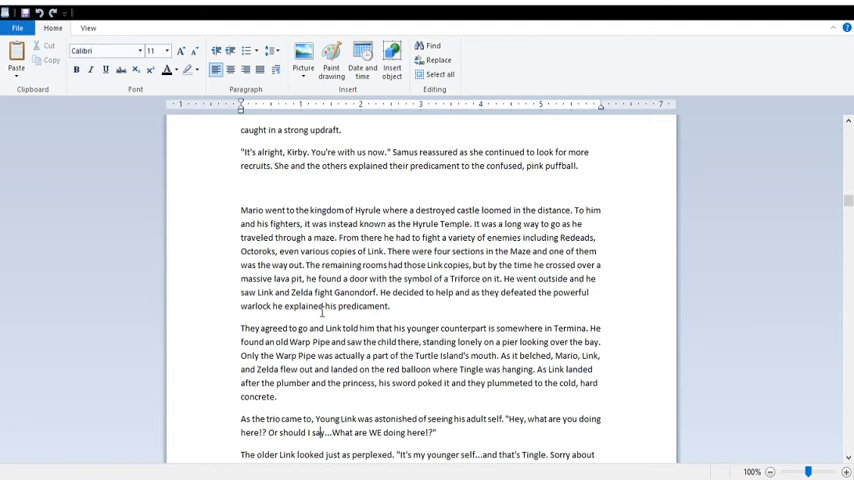
scroll("down", 3)
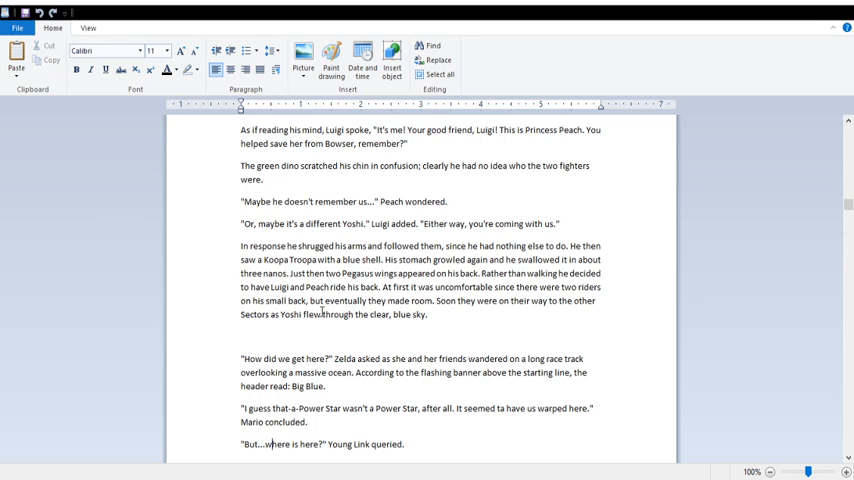
scroll("down", 3)
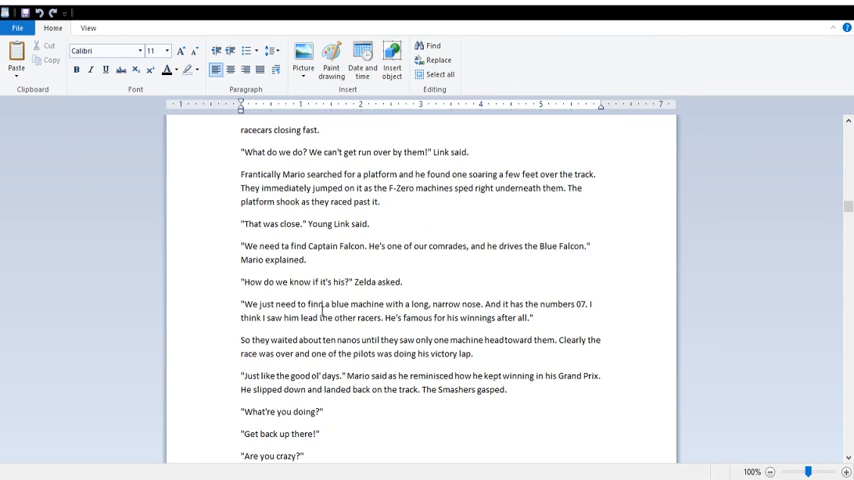